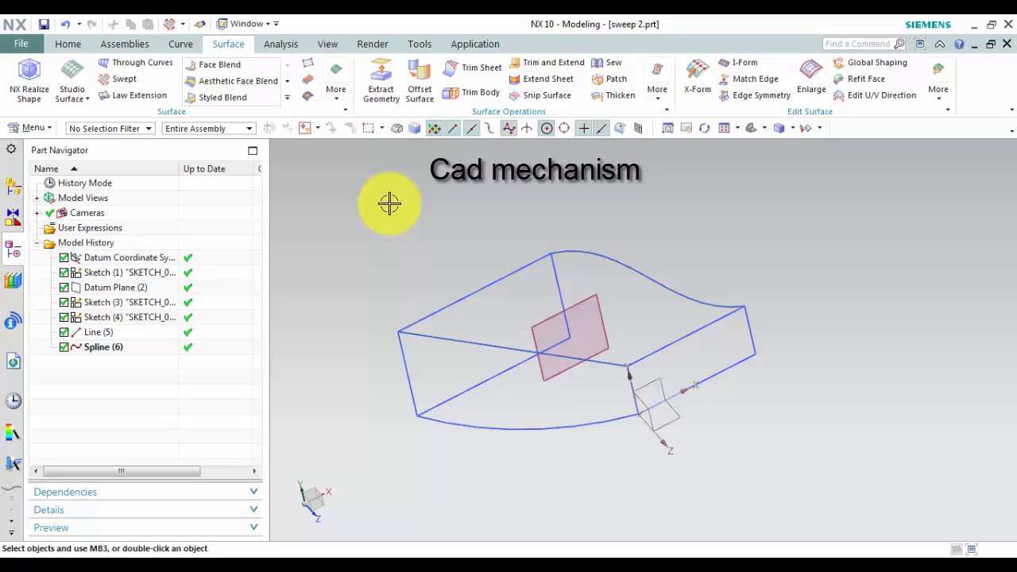
mouse_move(405, 188)
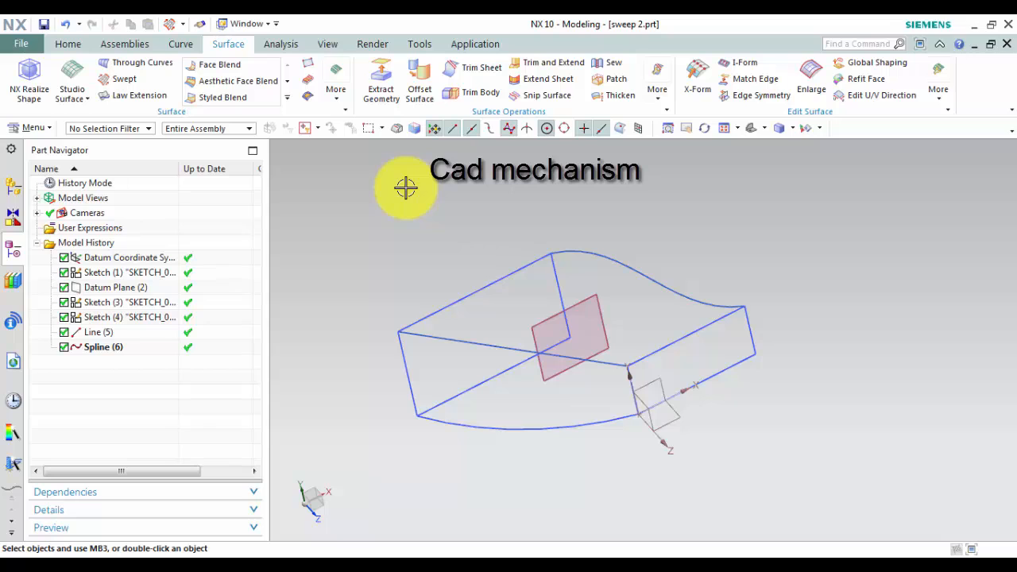
Step: Switch between the modelling command tabs and start a new Swept feature
left_click(68, 44)
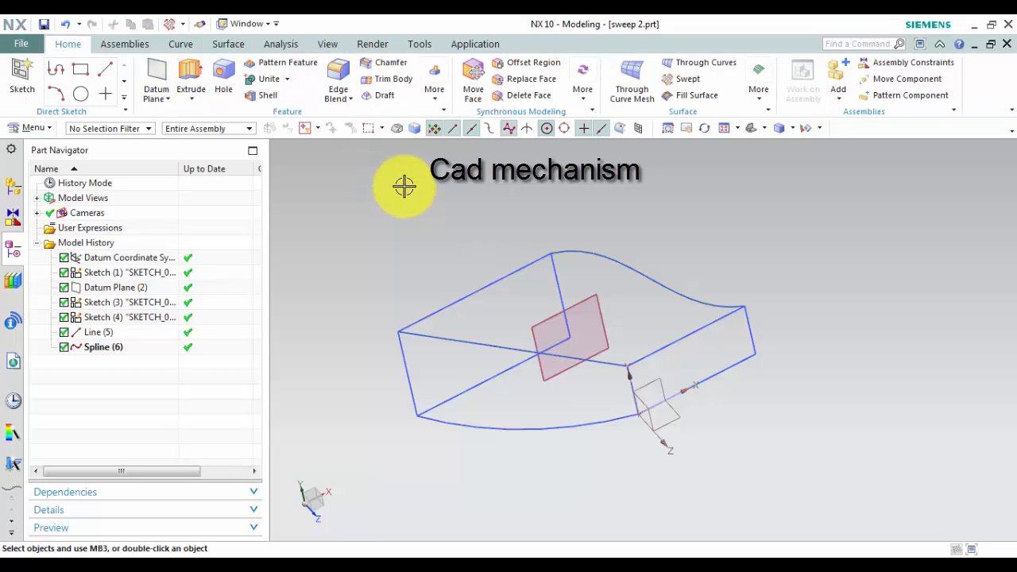
left_click(228, 44)
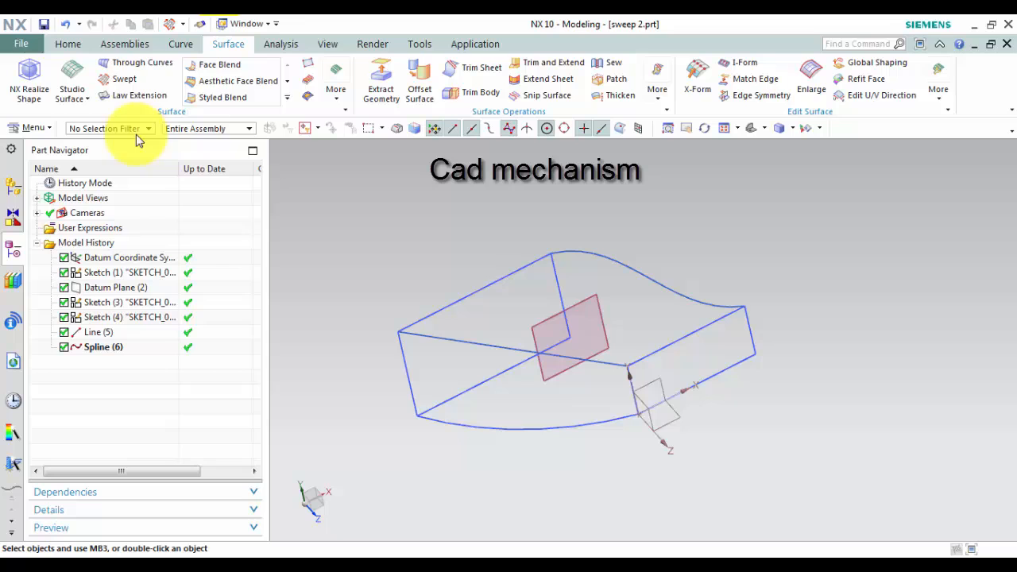
mouse_move(125, 79)
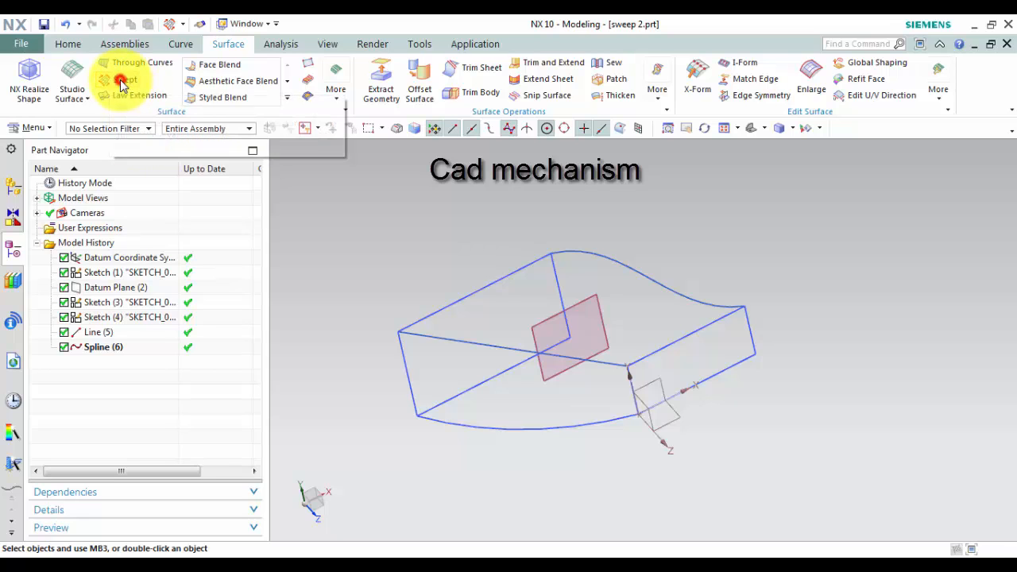
left_click(125, 78)
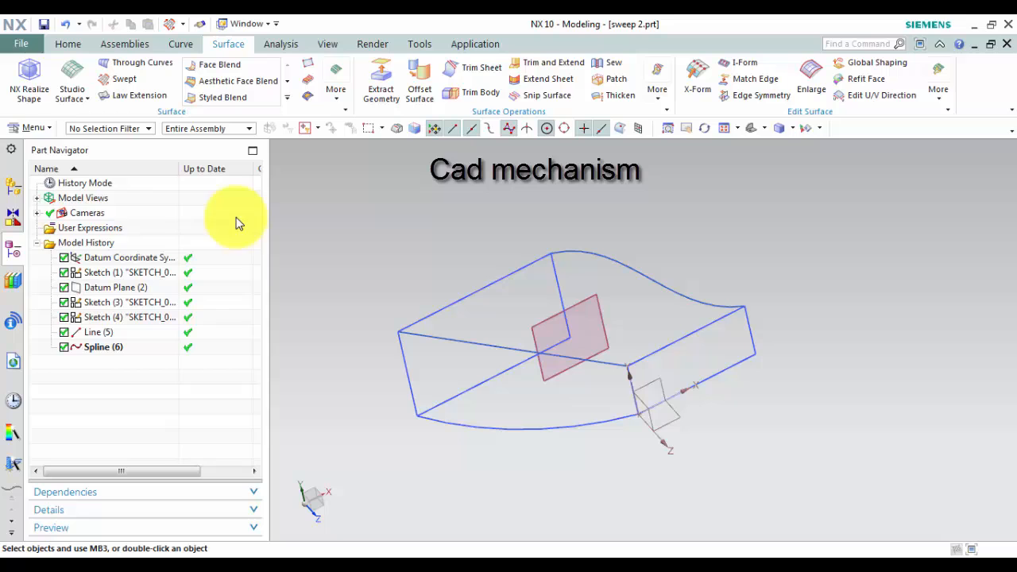
left_click(33, 127)
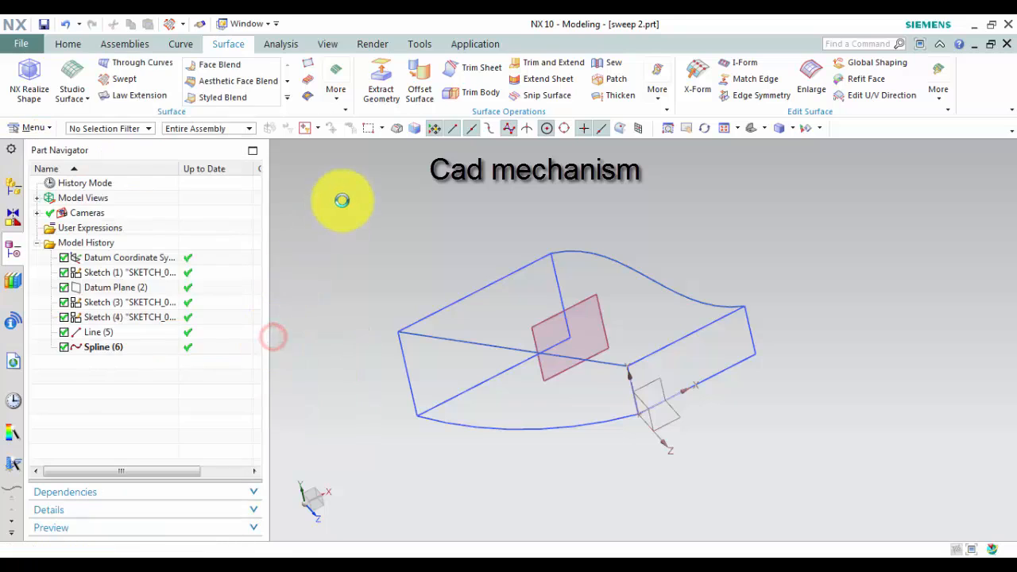
left_click(123, 79)
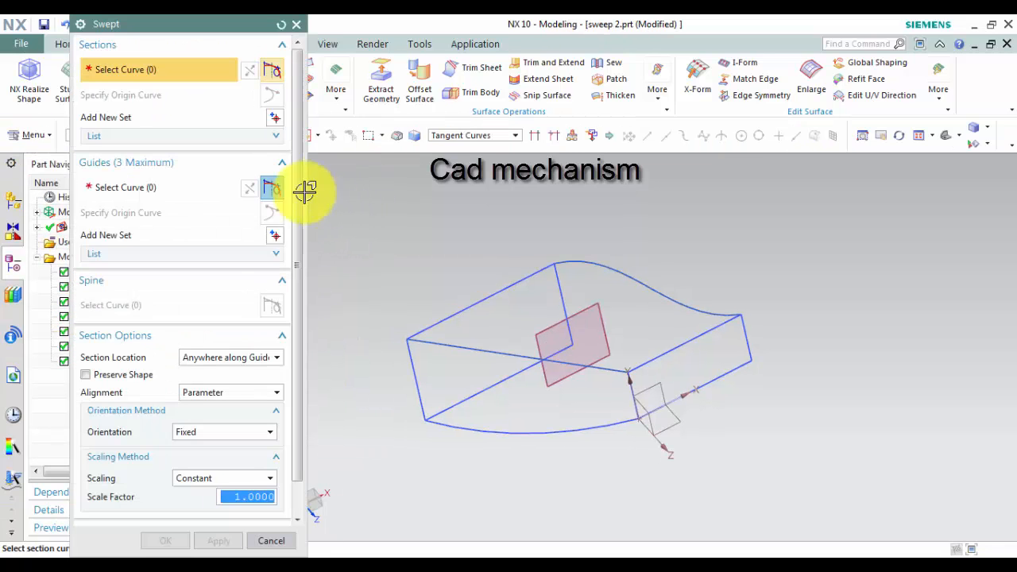
mouse_move(296, 23)
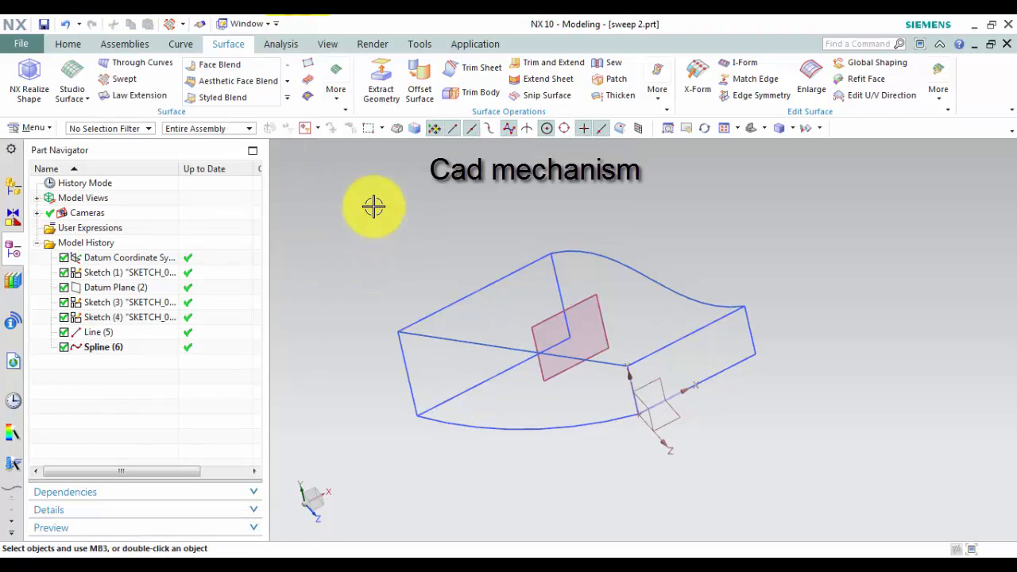
mouse_move(401, 192)
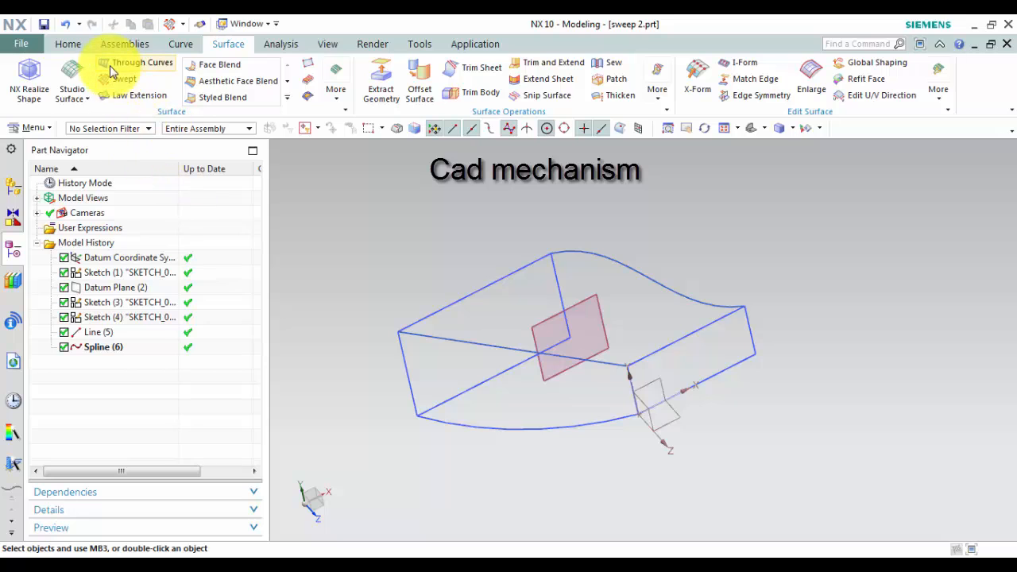
left_click(121, 78)
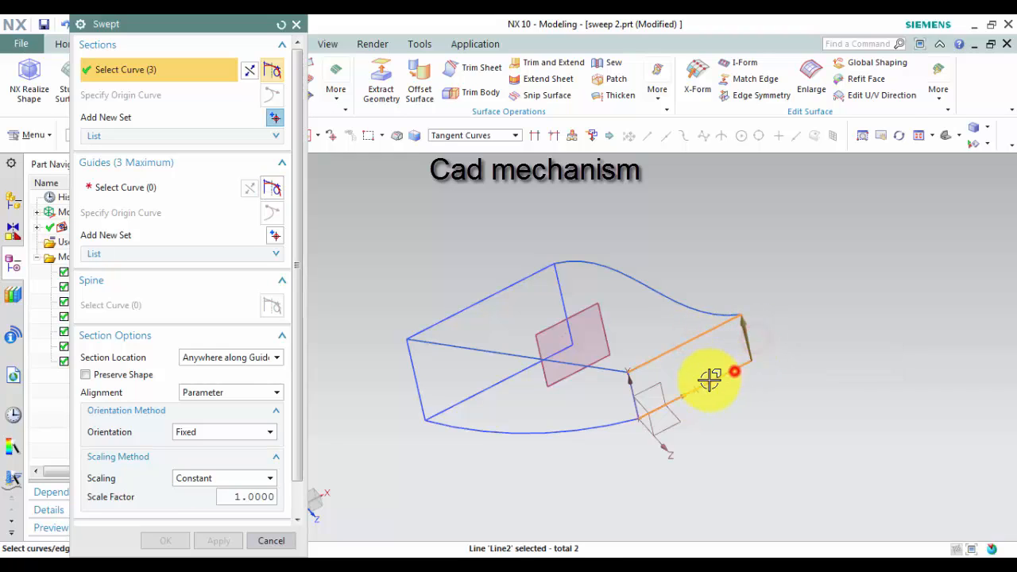
Step: Pick the right rectangle's edges as Section 1 and the left rectangle as Section 2
left_click(711, 380)
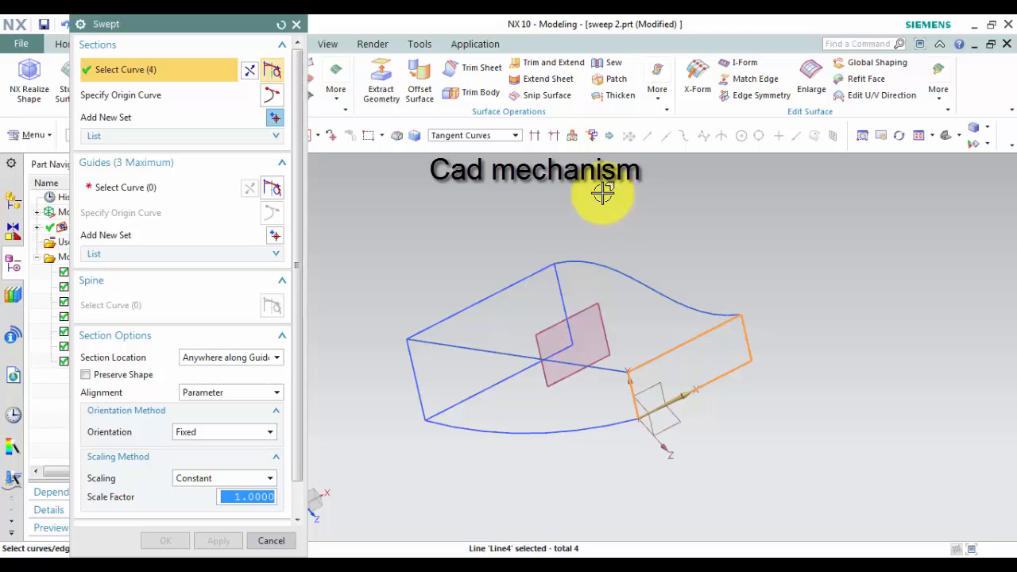
mouse_move(274, 121)
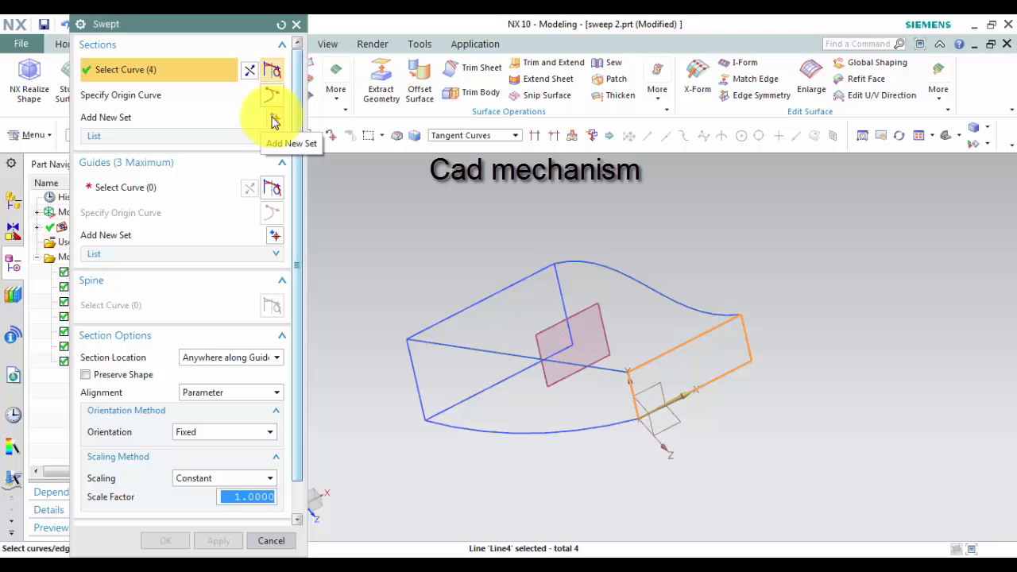
left_click(249, 70)
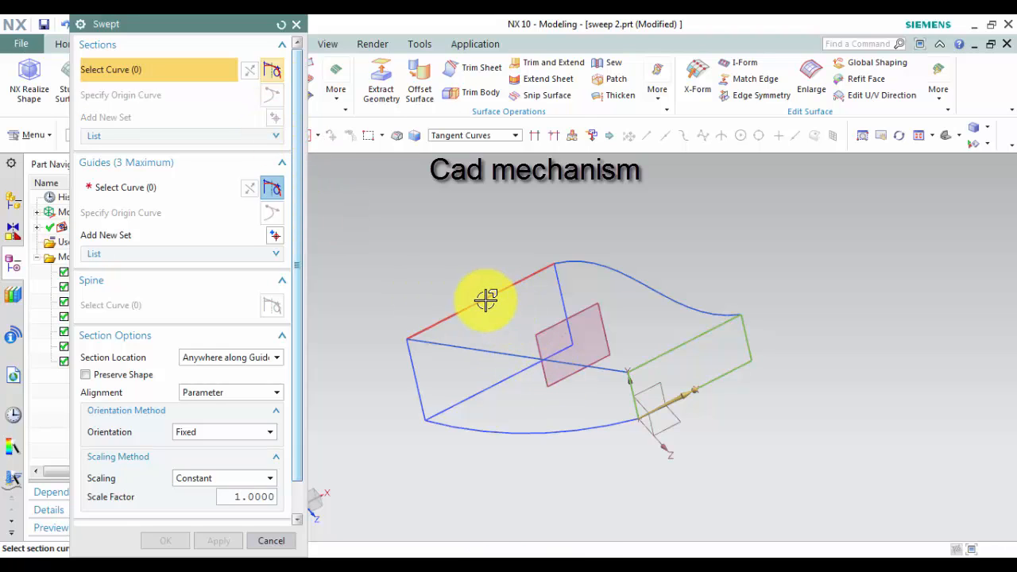
left_click(459, 390)
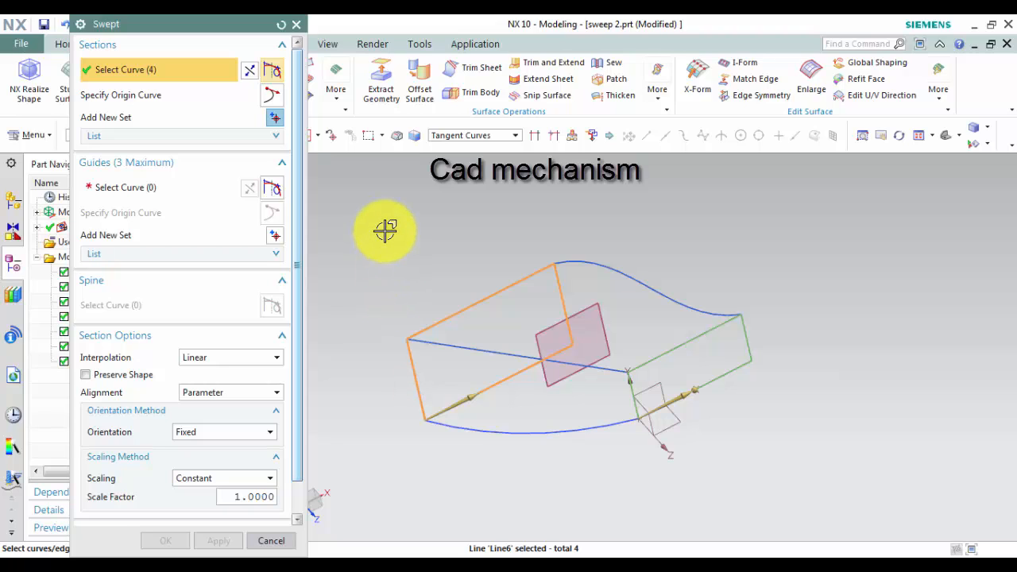
mouse_move(112, 226)
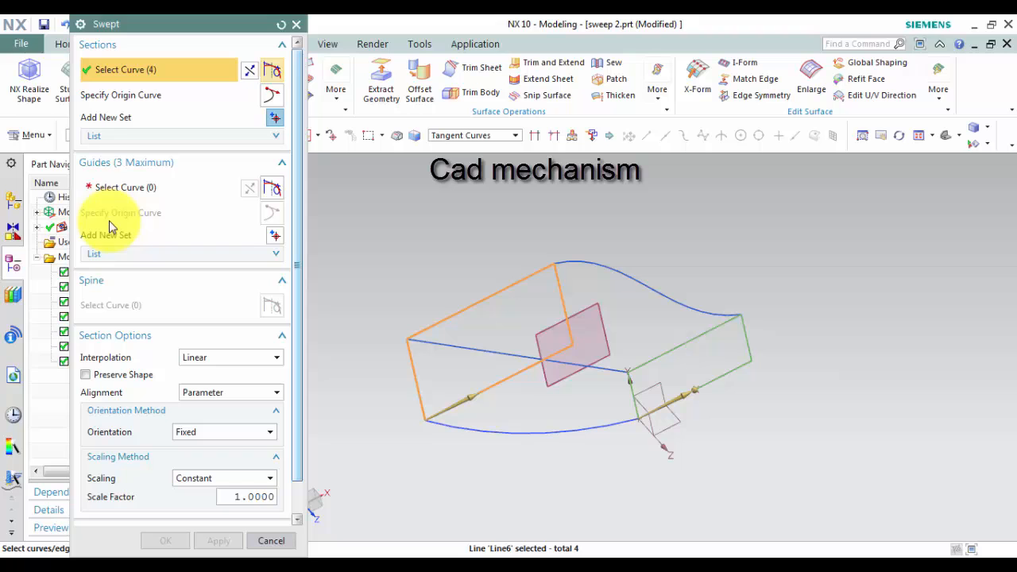
Step: Pick the curved top spline as Guide 1 and orbit to inspect the preview solid
left_click(159, 187)
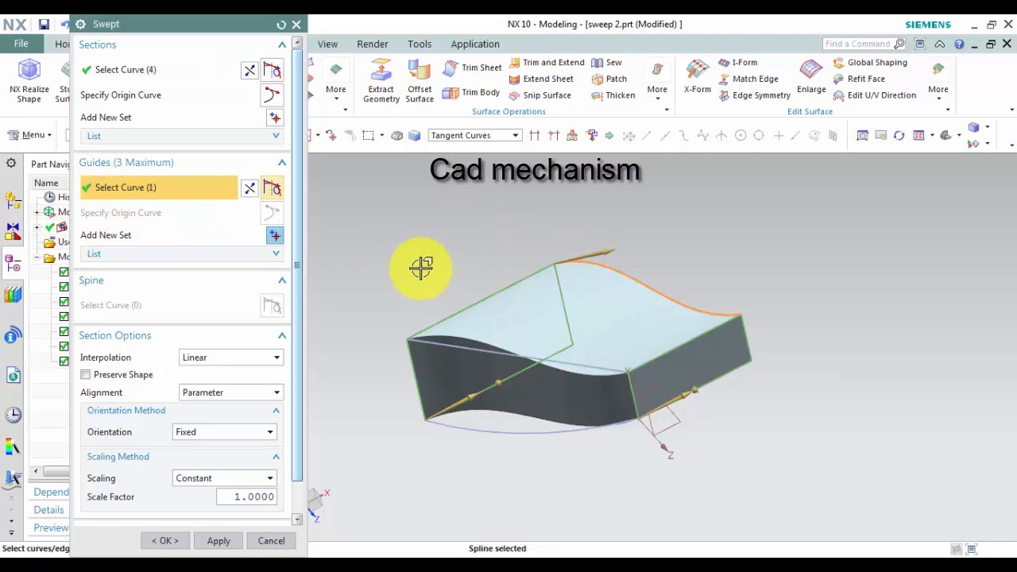
left_click_drag(421, 268, 417, 261)
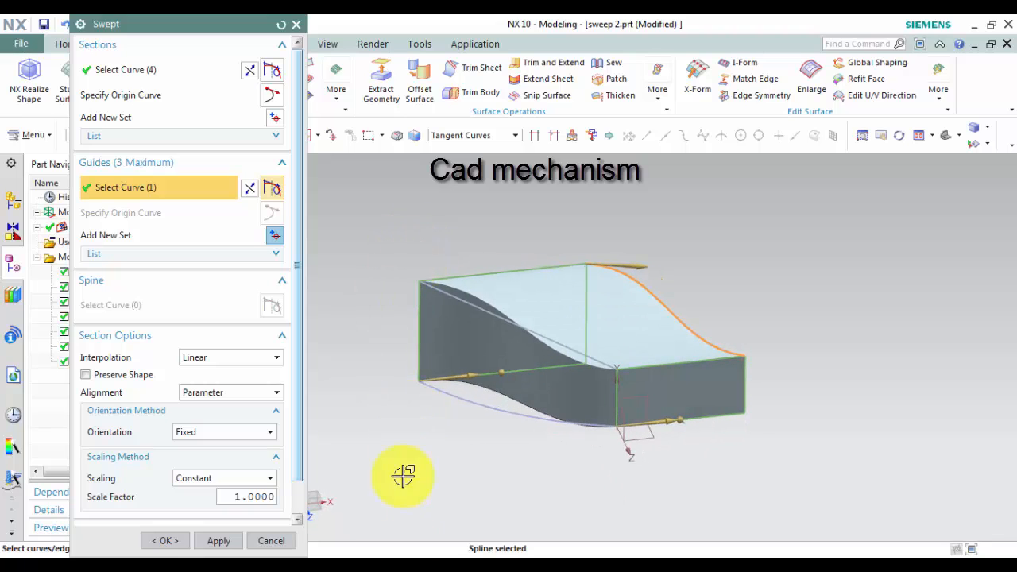
left_click_drag(403, 477, 382, 336)
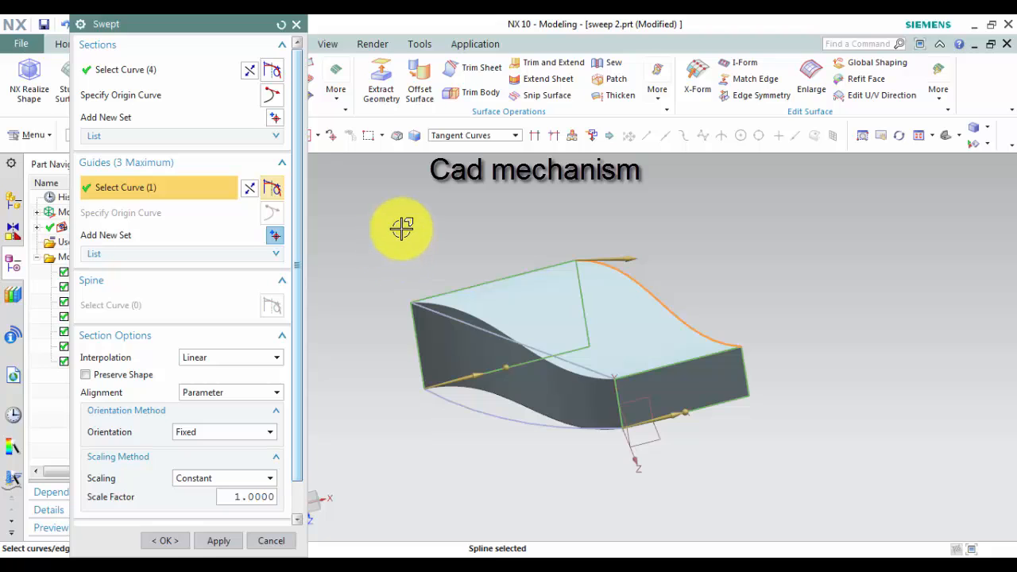
mouse_move(263, 199)
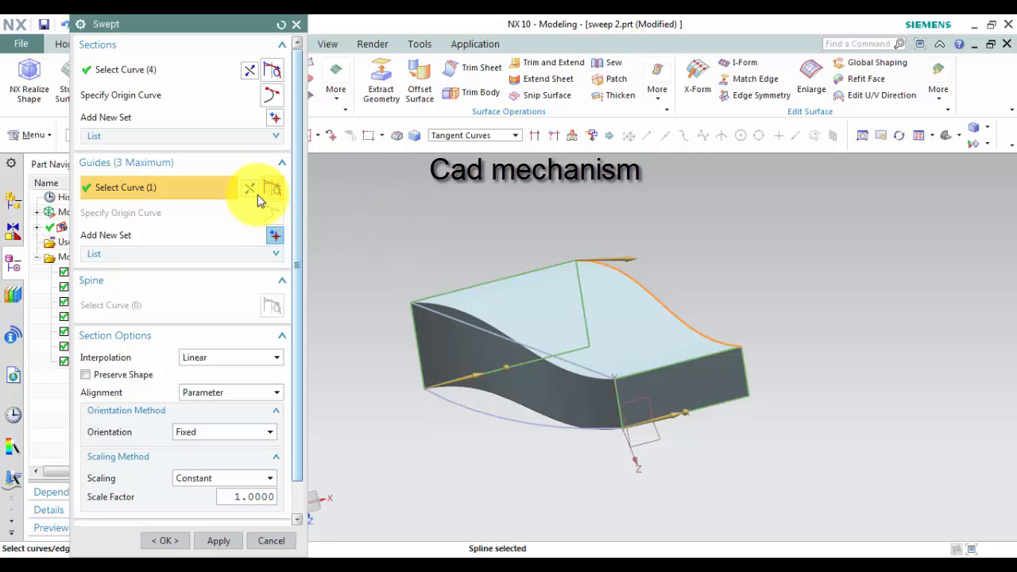
mouse_move(155, 94)
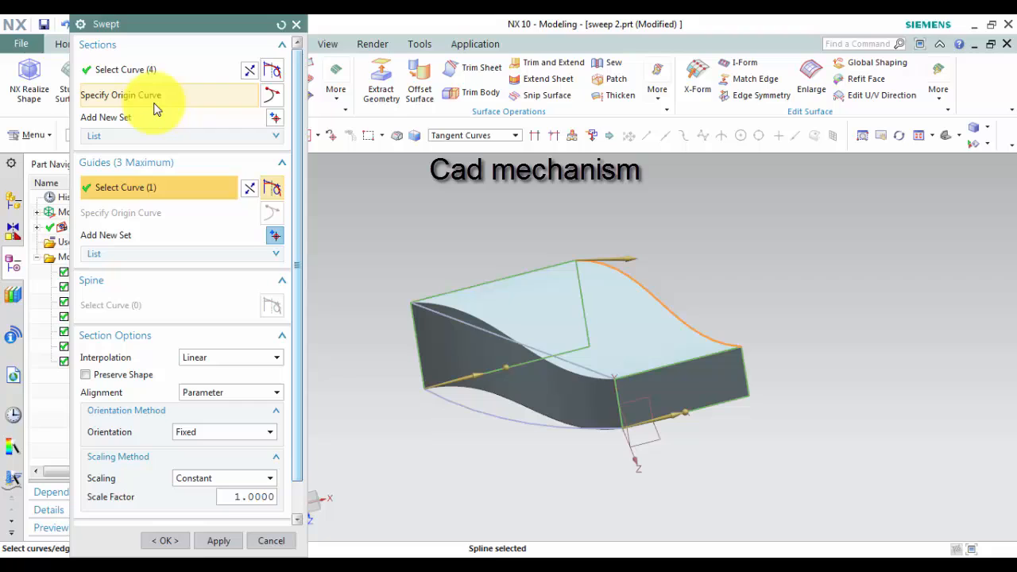
Step: Set the section start curves, choosing the older overlapping edge, and inspect the twisted preview
left_click(121, 95)
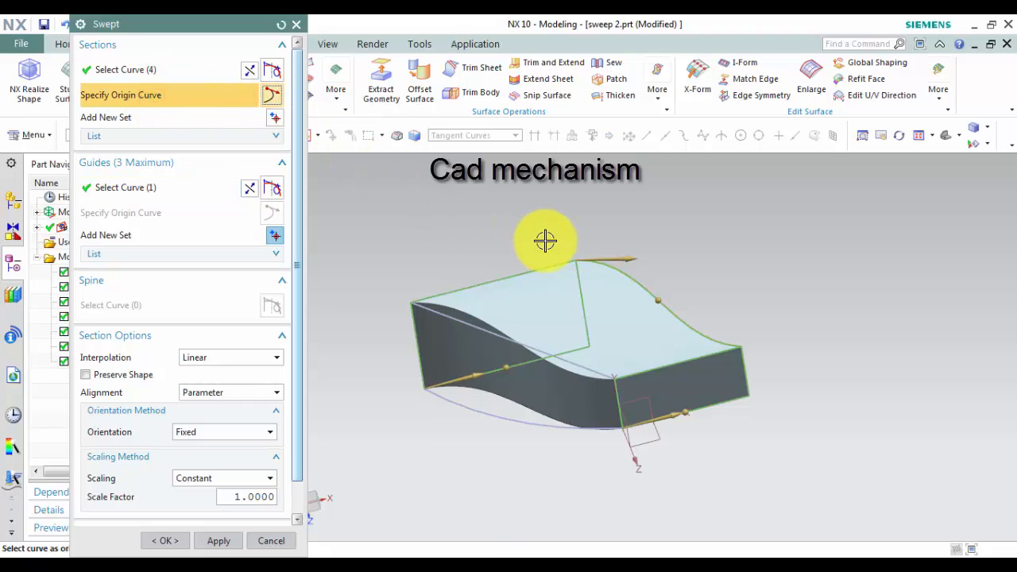
mouse_move(591, 348)
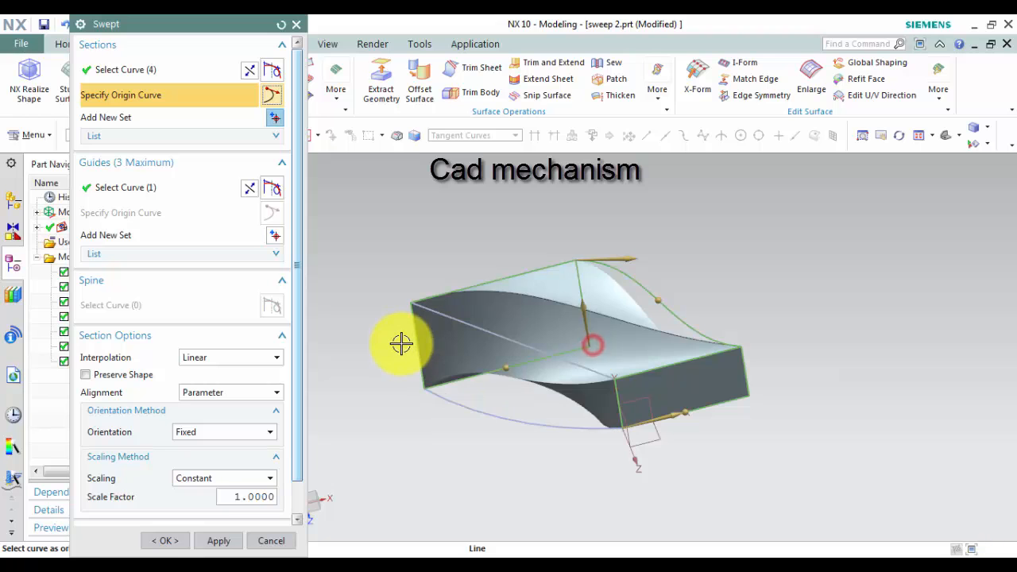
left_click_drag(402, 345, 435, 241)
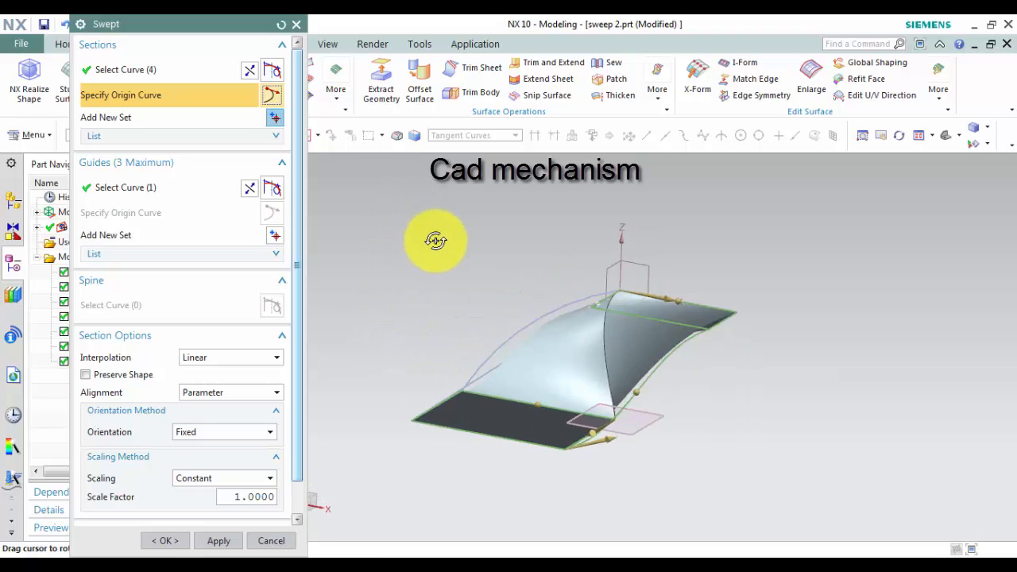
left_click_drag(436, 240, 396, 229)
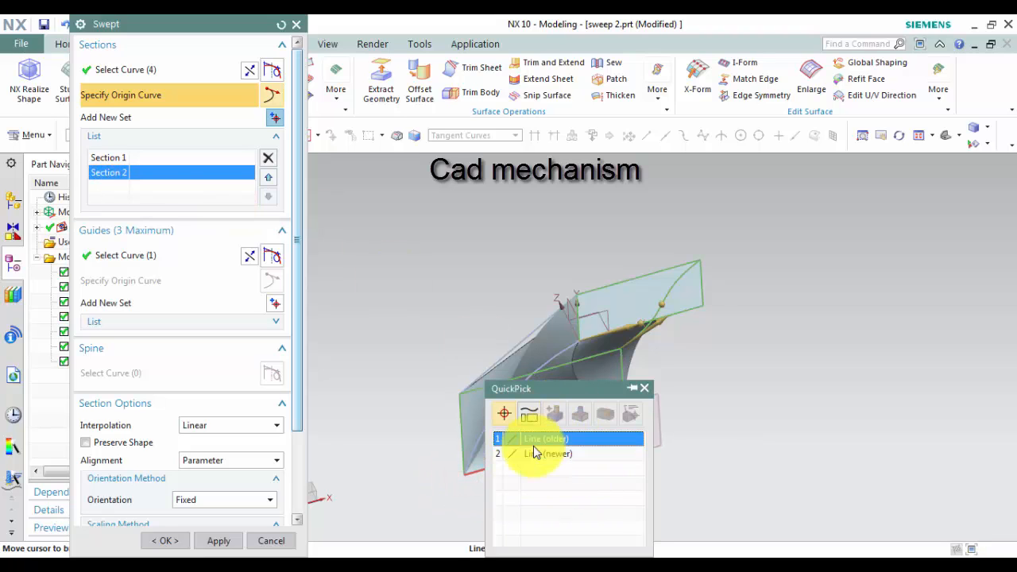
left_click(546, 439)
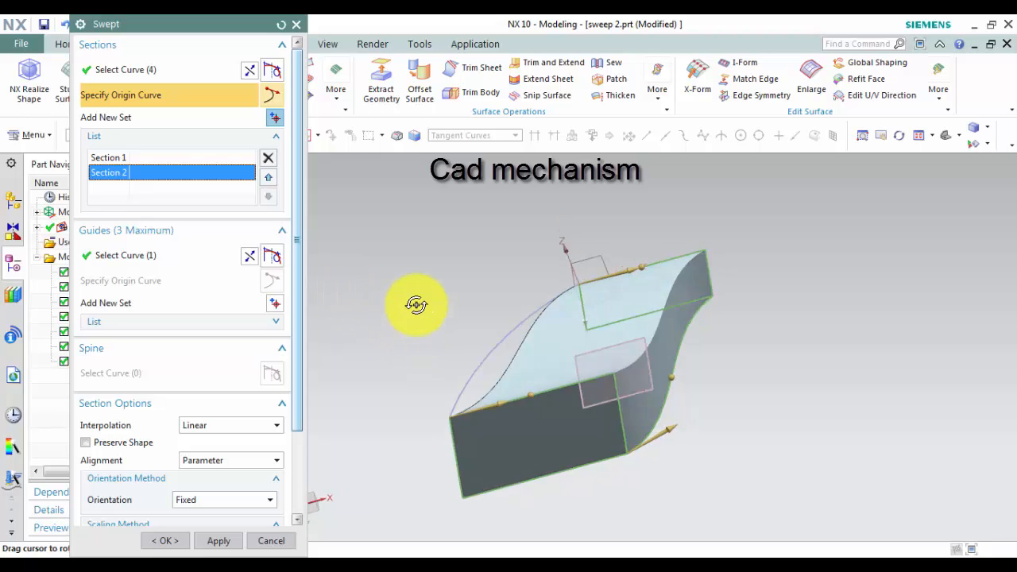
left_click_drag(417, 304, 396, 429)
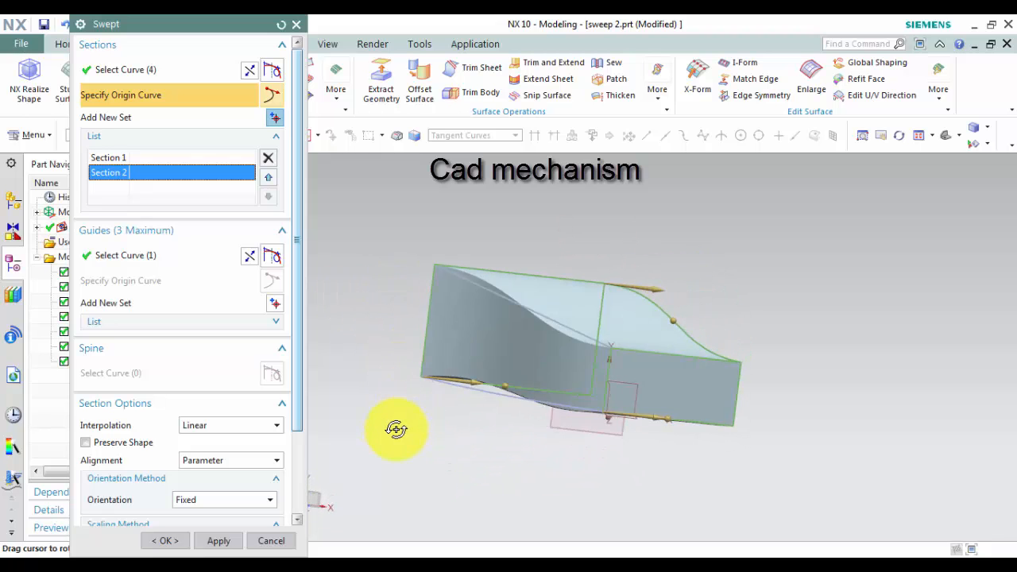
left_click_drag(396, 429, 352, 201)
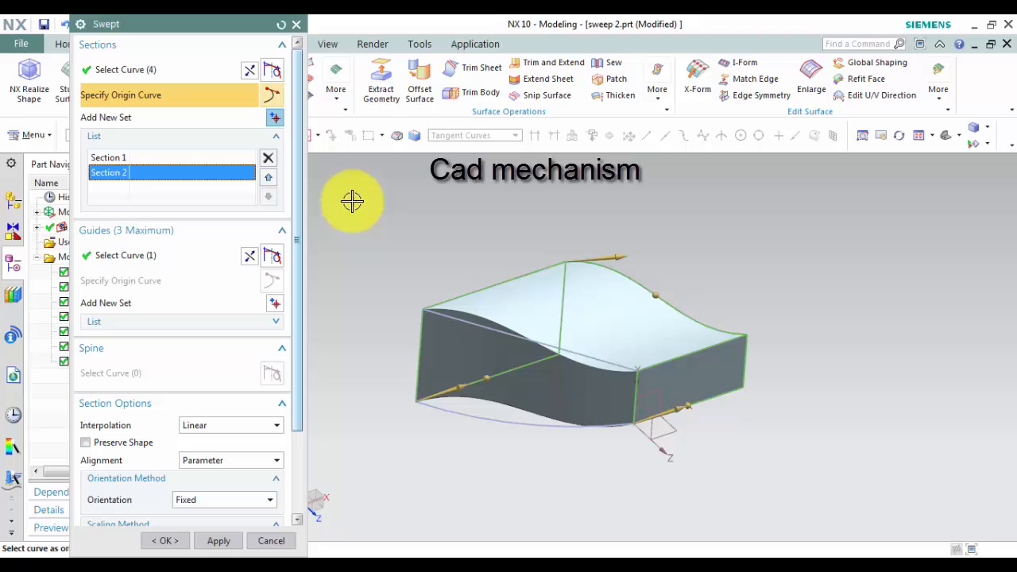
mouse_move(144, 273)
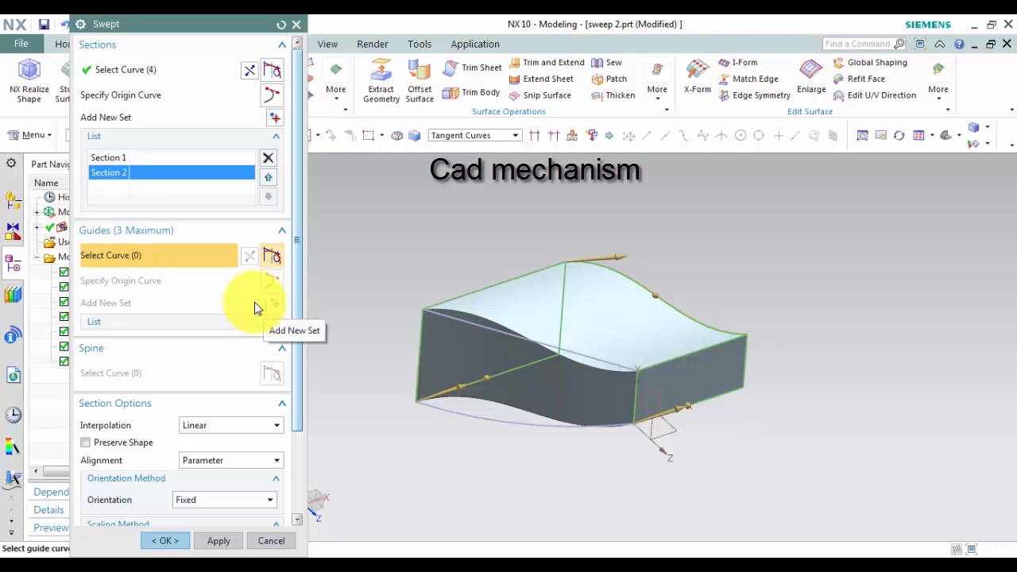
mouse_move(273, 332)
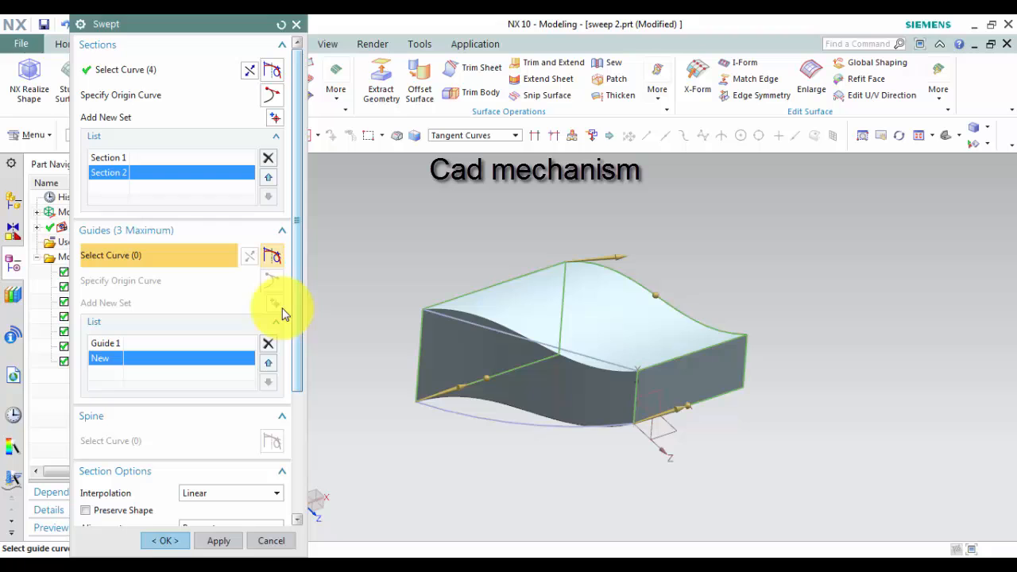
Step: Add the top line as Guide 2 and the lower arc as Guide 3
left_click(465, 318)
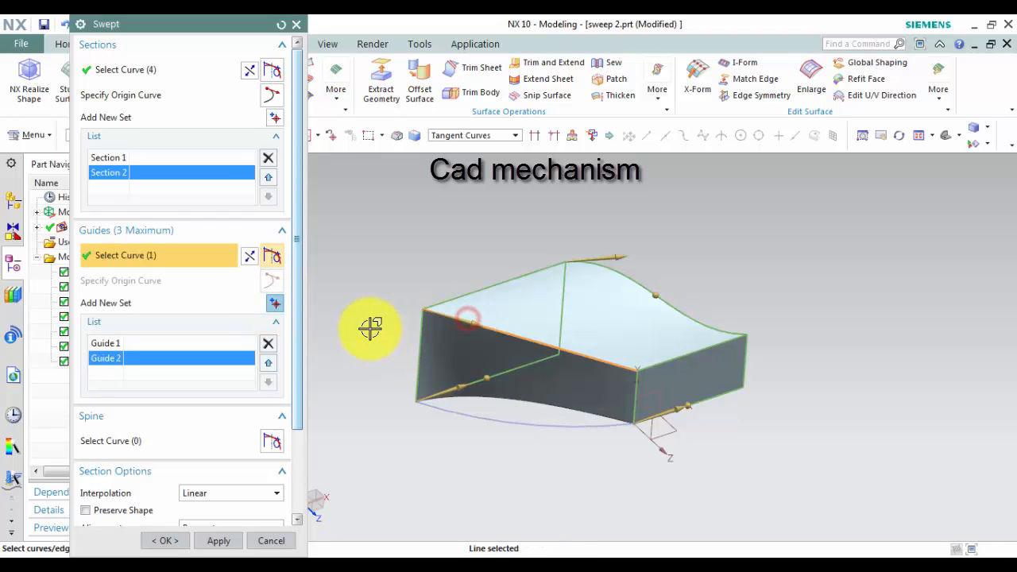
left_click_drag(370, 328, 349, 338)
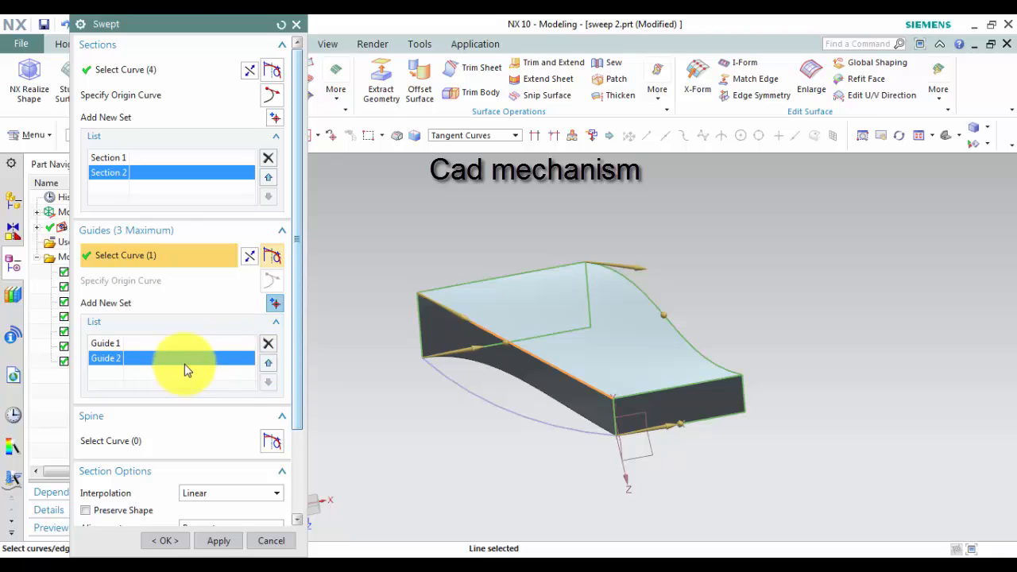
left_click(268, 343)
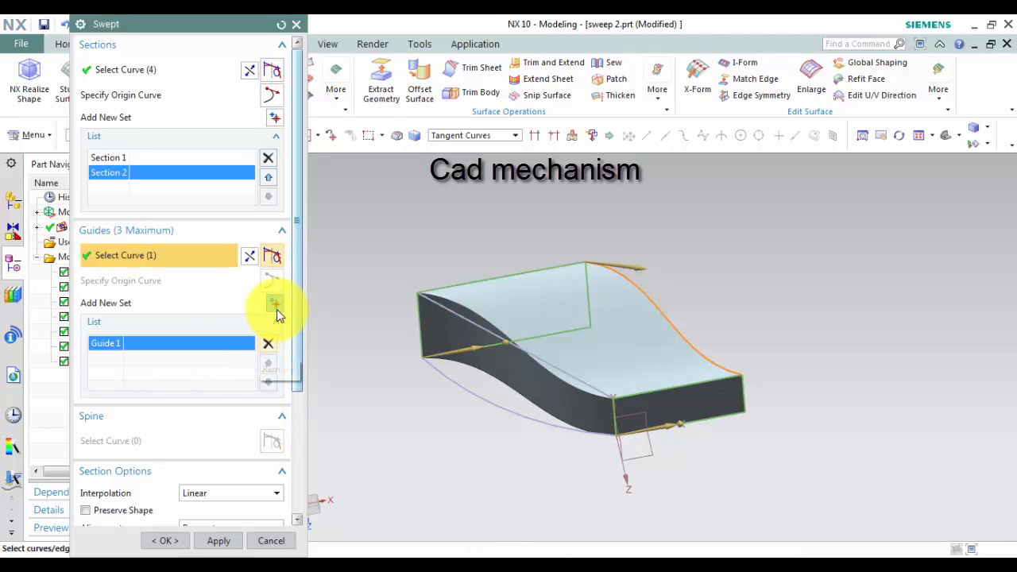
mouse_move(274, 308)
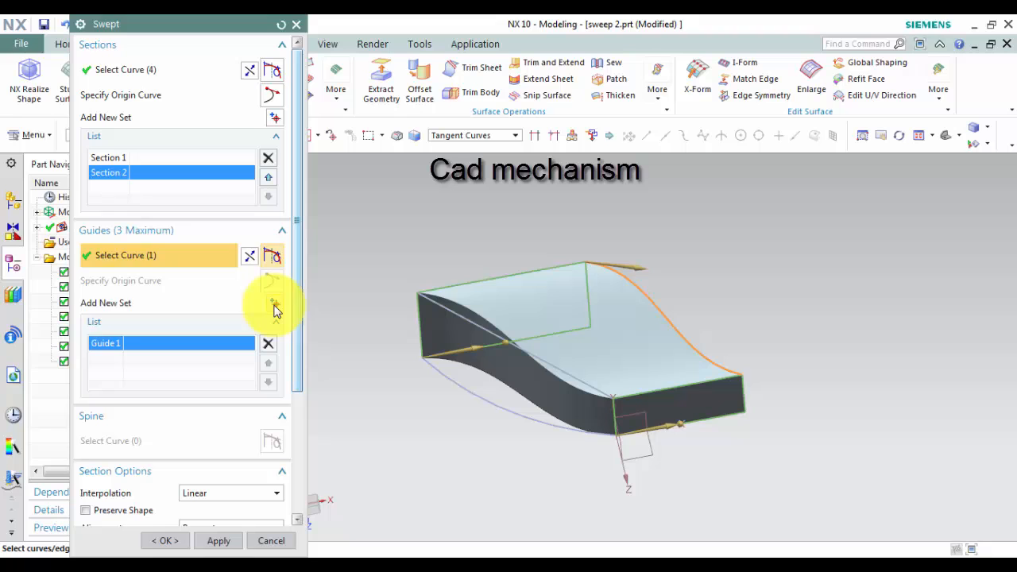
left_click(274, 303)
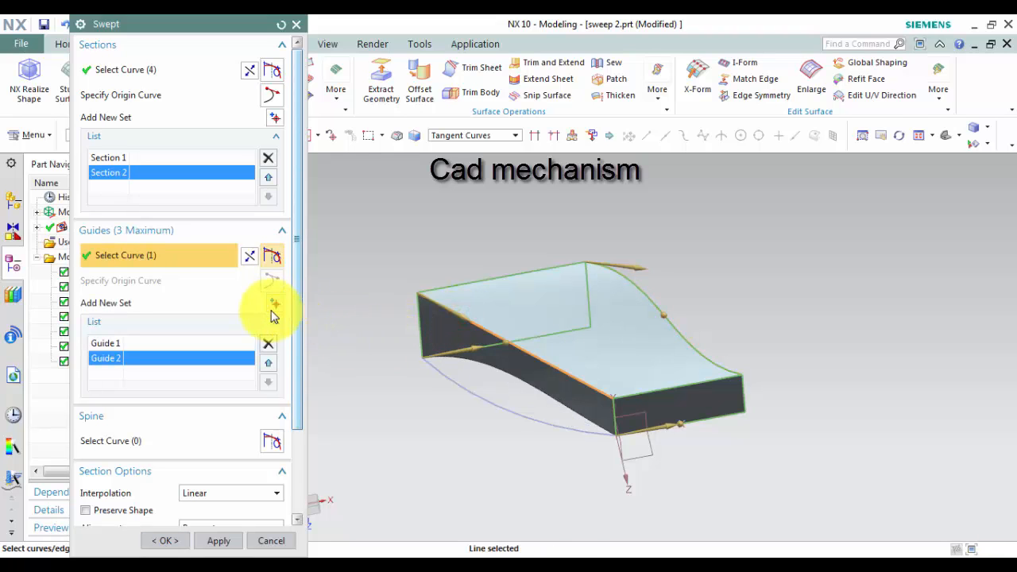
left_click(464, 328)
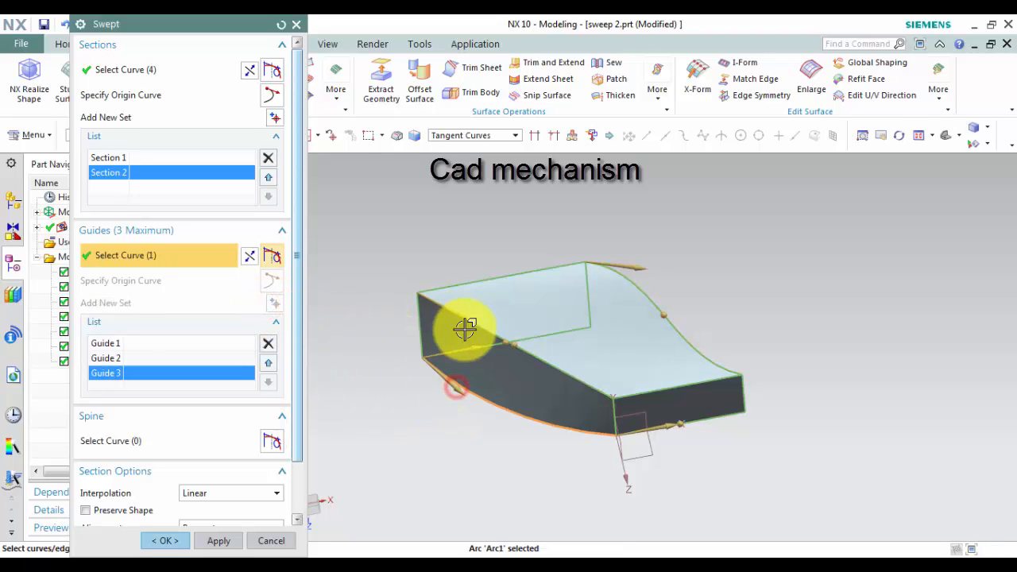
left_click_drag(464, 330, 481, 316)
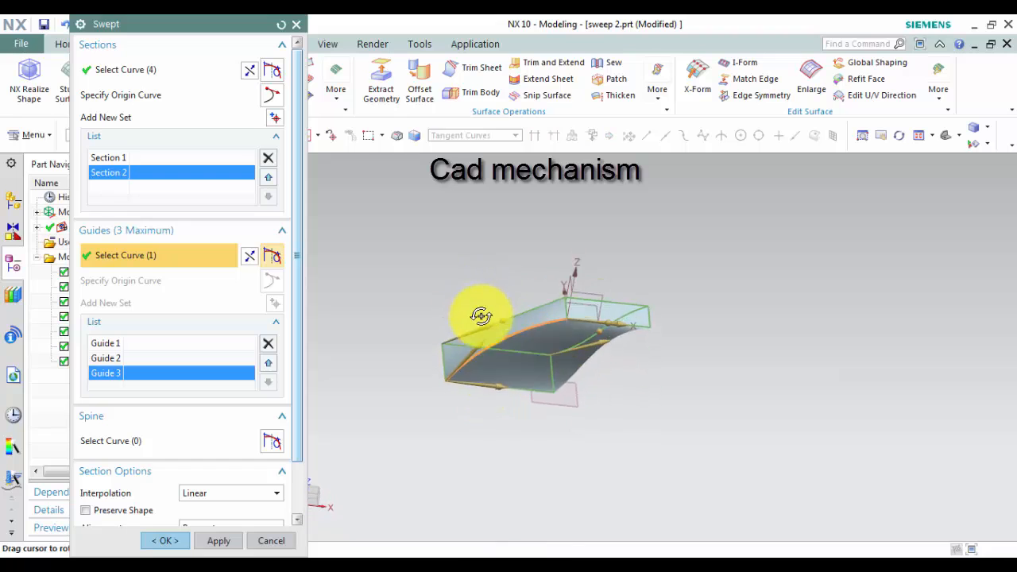
left_click_drag(483, 316, 488, 364)
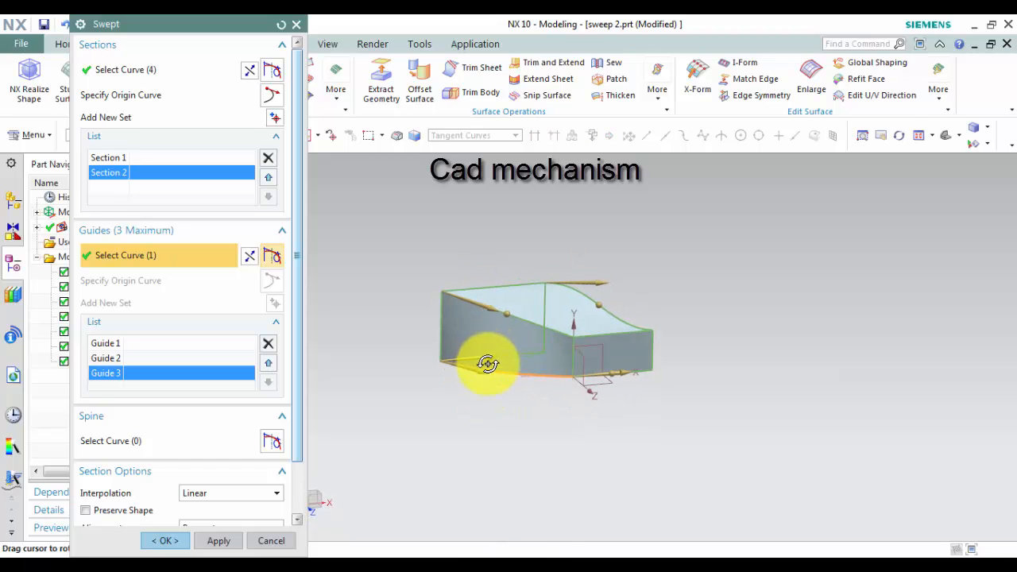
left_click_drag(489, 364, 459, 505)
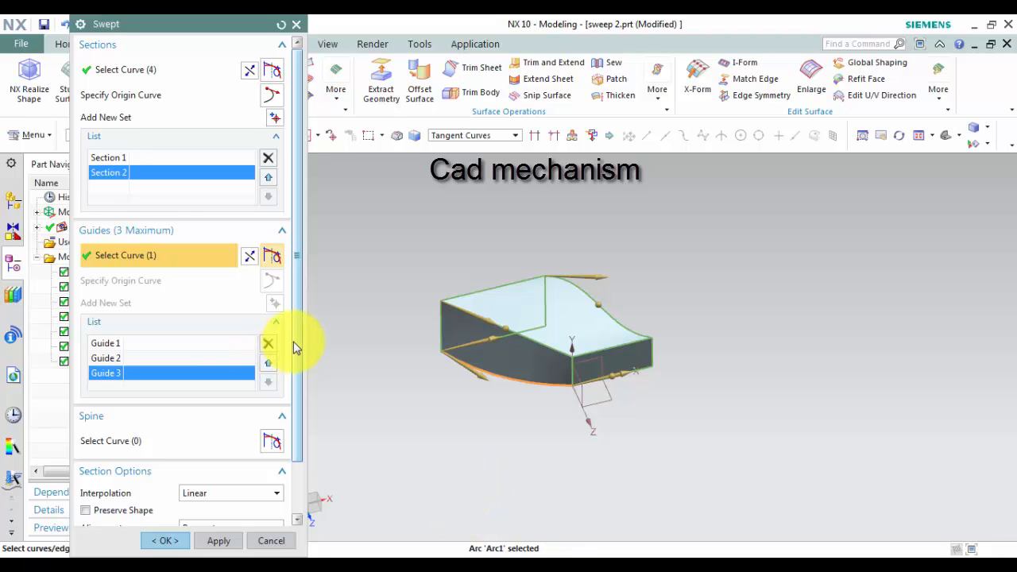
scroll("down", 3)
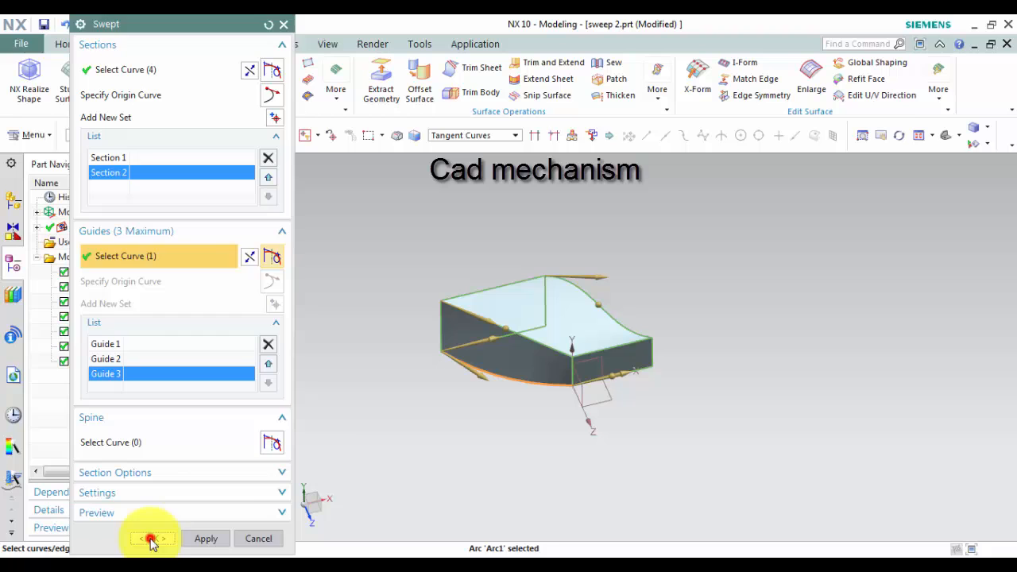
Step: Create the Swept (7) solid and orbit to inspect its curved top
left_click(206, 538)
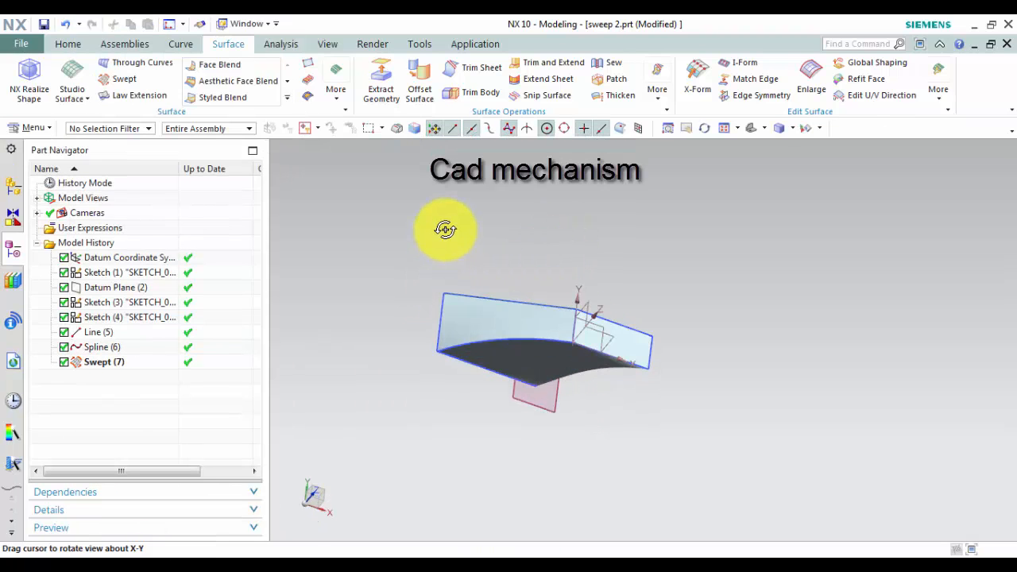
left_click_drag(446, 230, 460, 288)
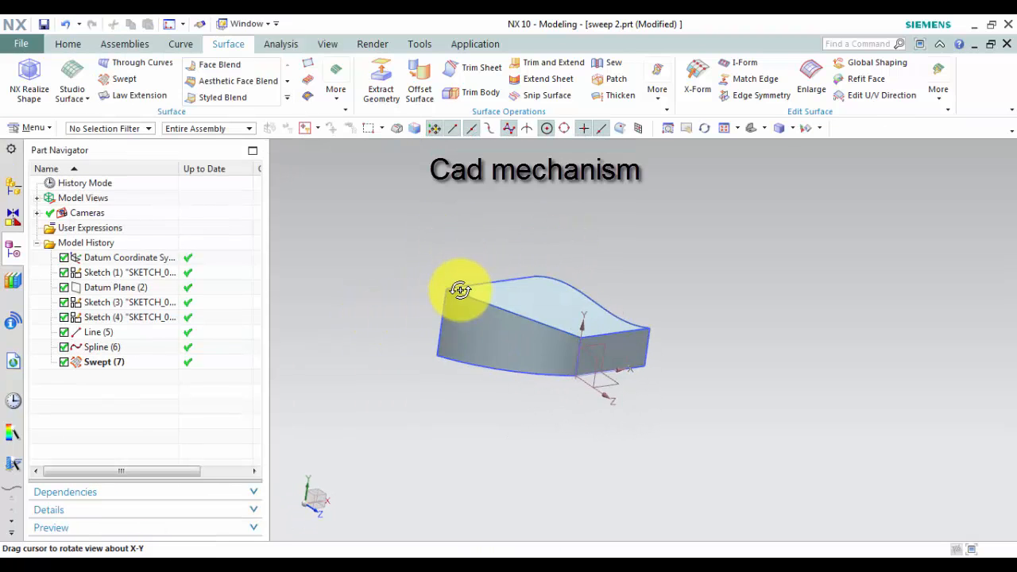
left_click_drag(461, 290, 431, 233)
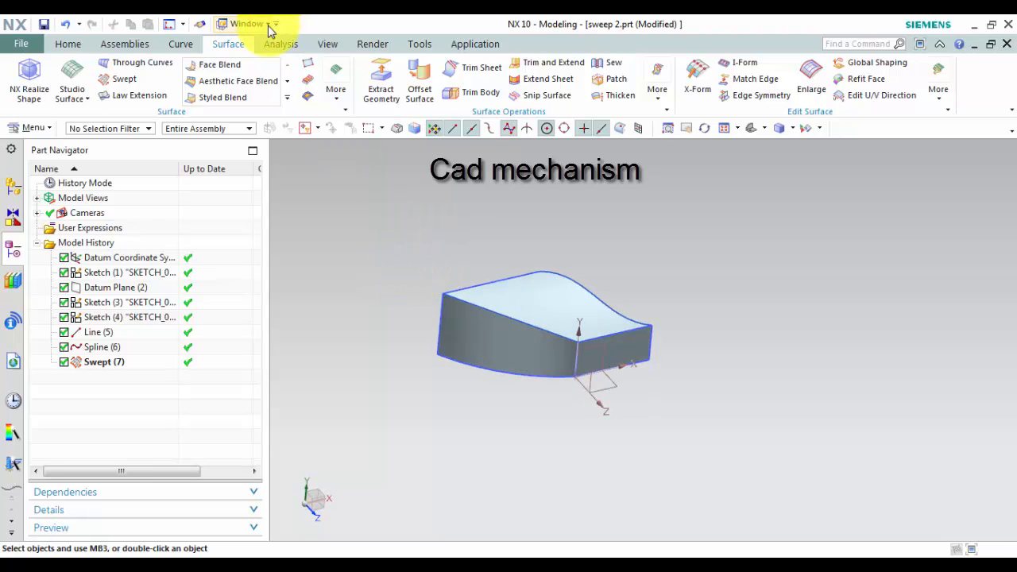
Step: Switch to sweep.prt, view its guide curve layout, and start a new Swept
left_click(248, 23)
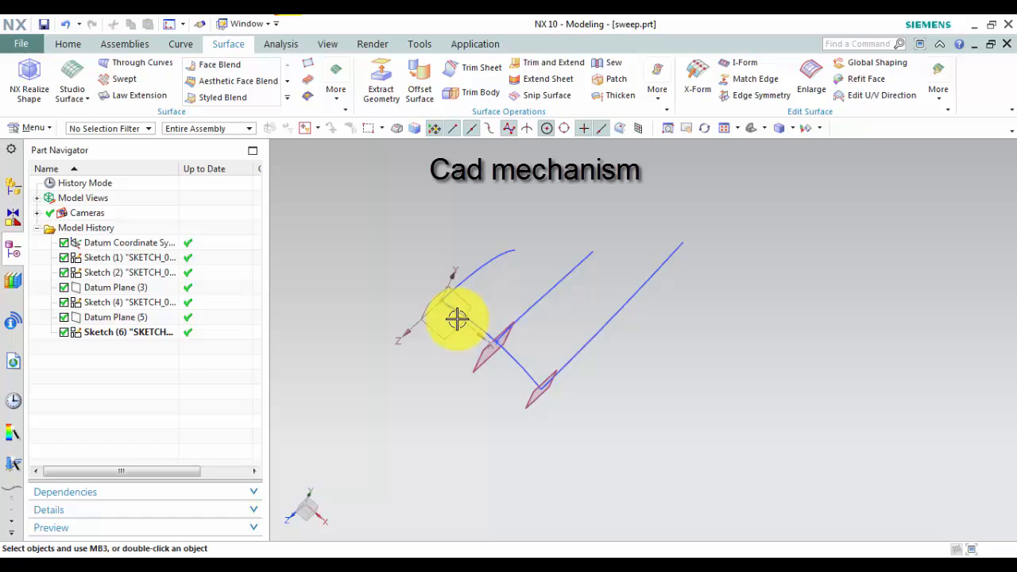
left_click_drag(457, 318, 420, 320)
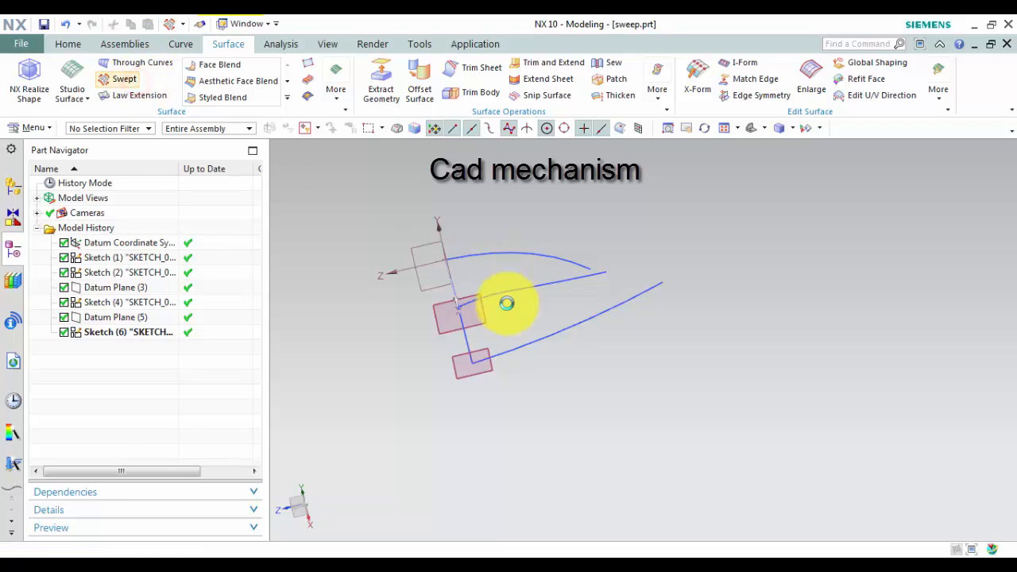
left_click(124, 78)
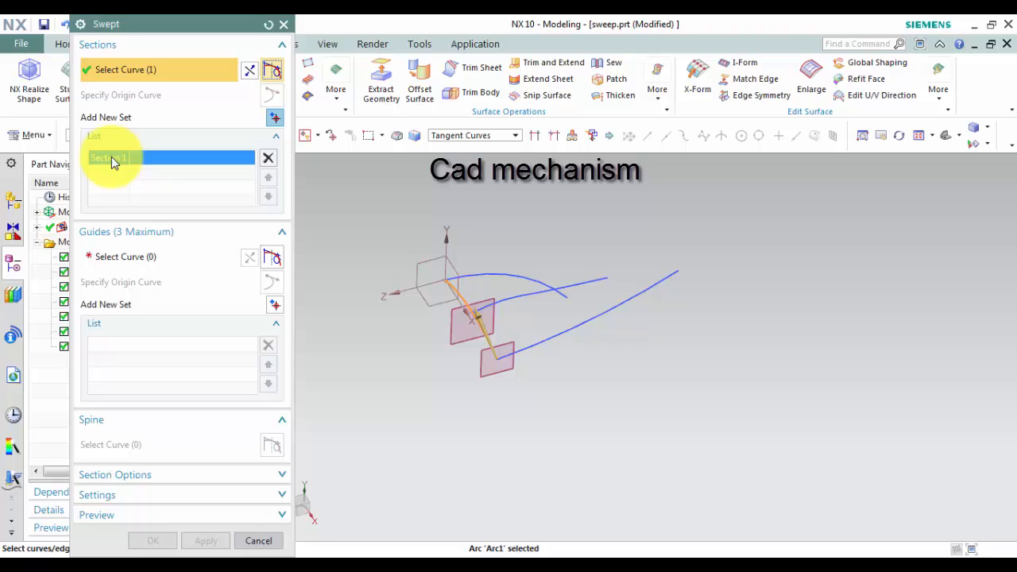
Step: Use Arc1 as the section and add three guide curves, checking the surface preview
left_click(143, 256)
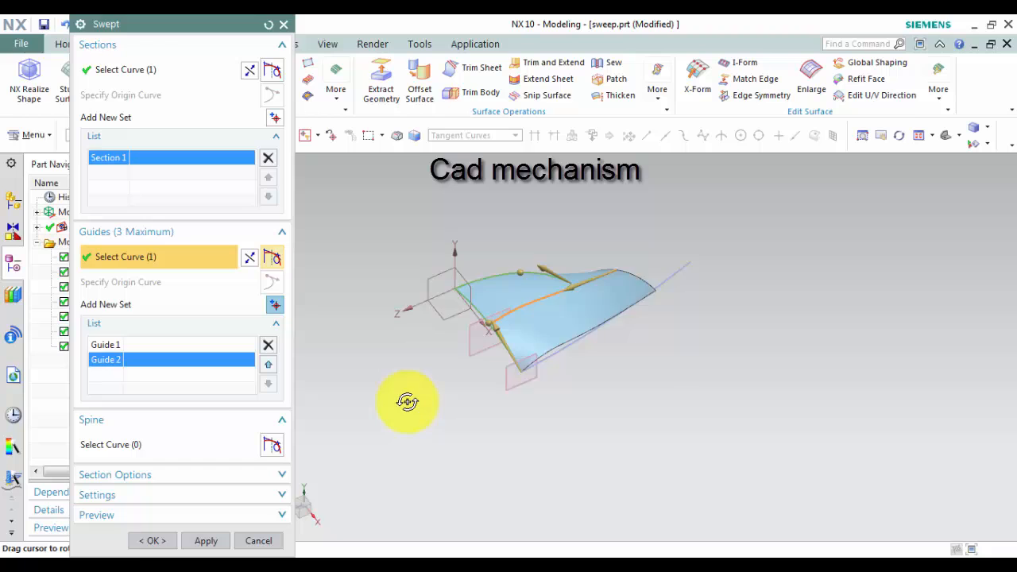
left_click(274, 305)
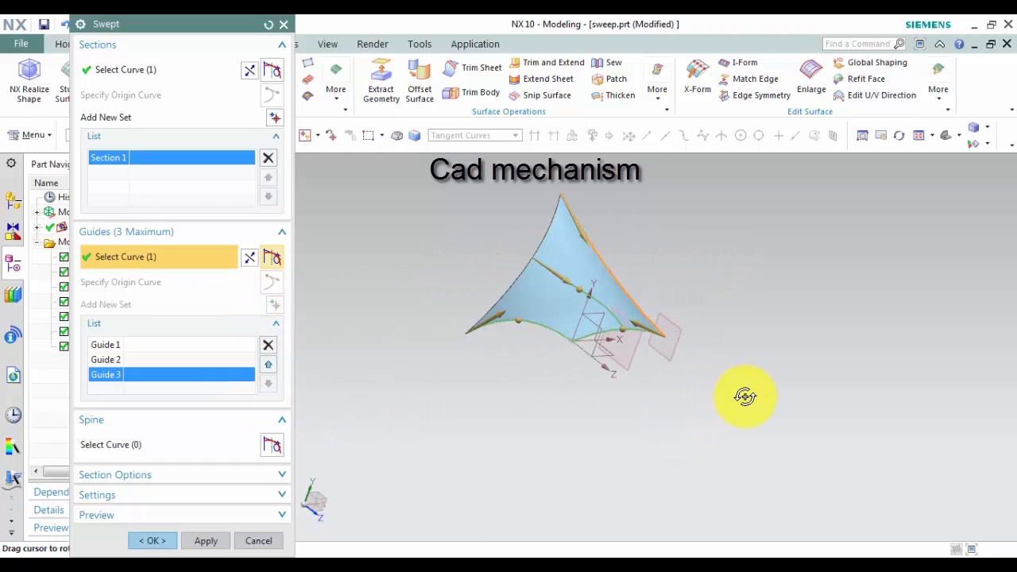
left_click_drag(745, 396, 618, 429)
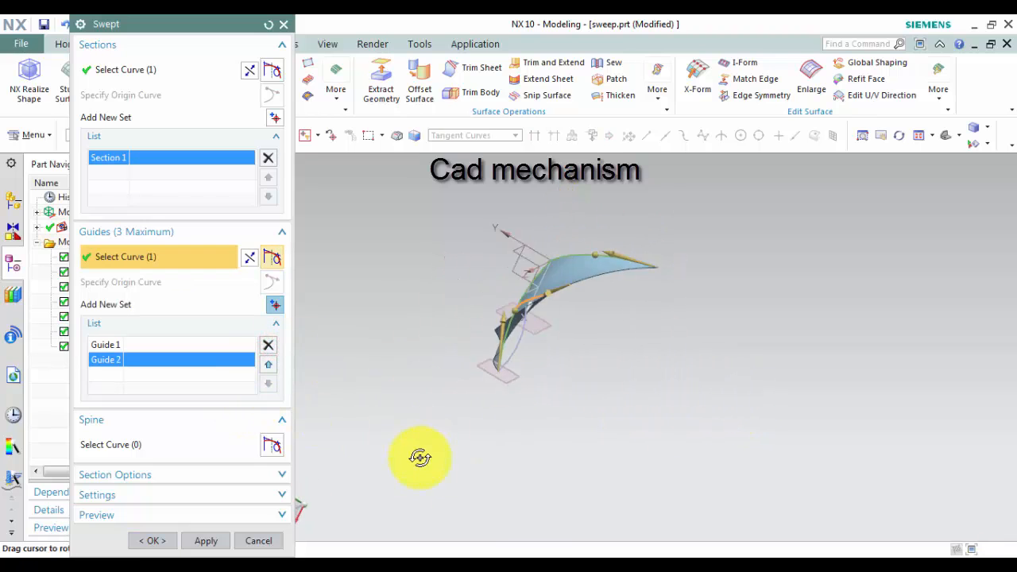
left_click_drag(419, 456, 548, 435)
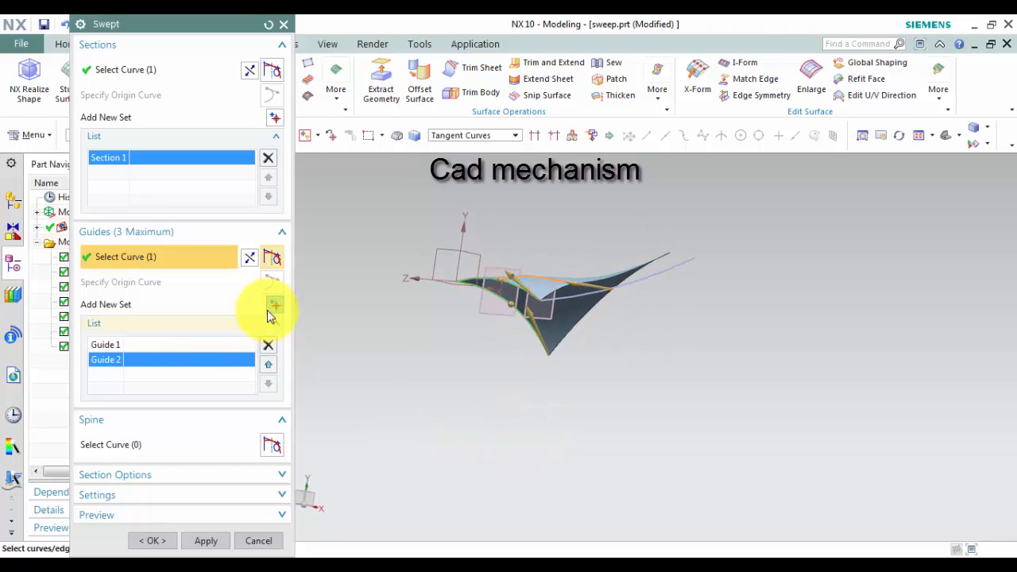
left_click(274, 304)
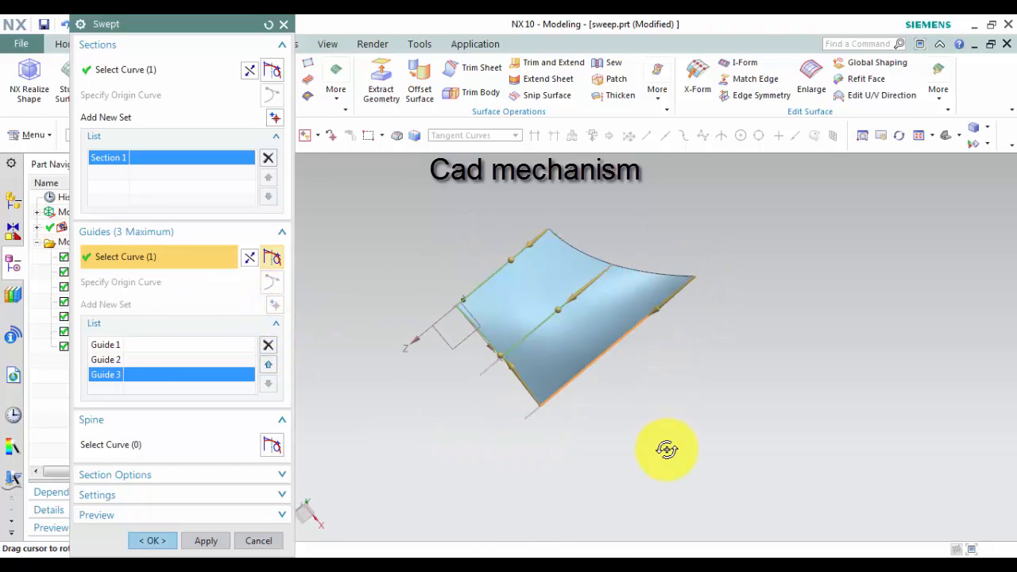